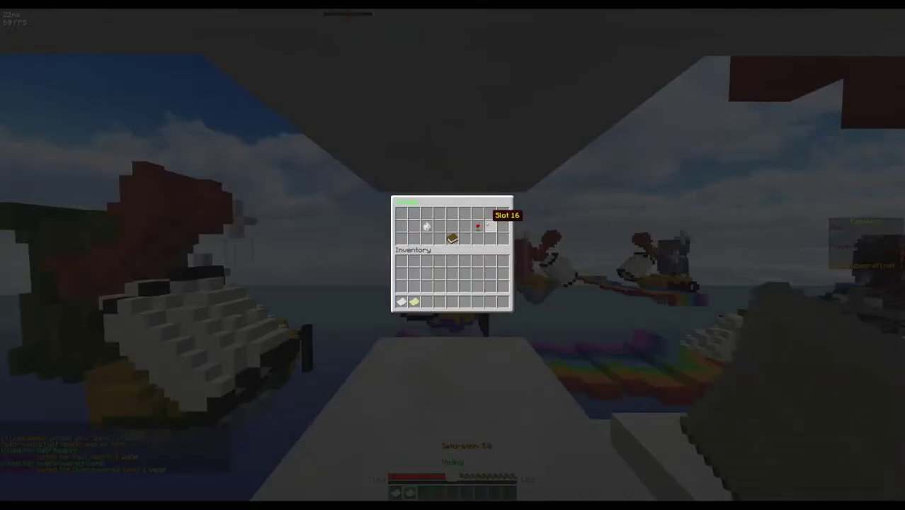
Load AutoVote.txt into the macro editor to show its health and items voting code
key("Escape")
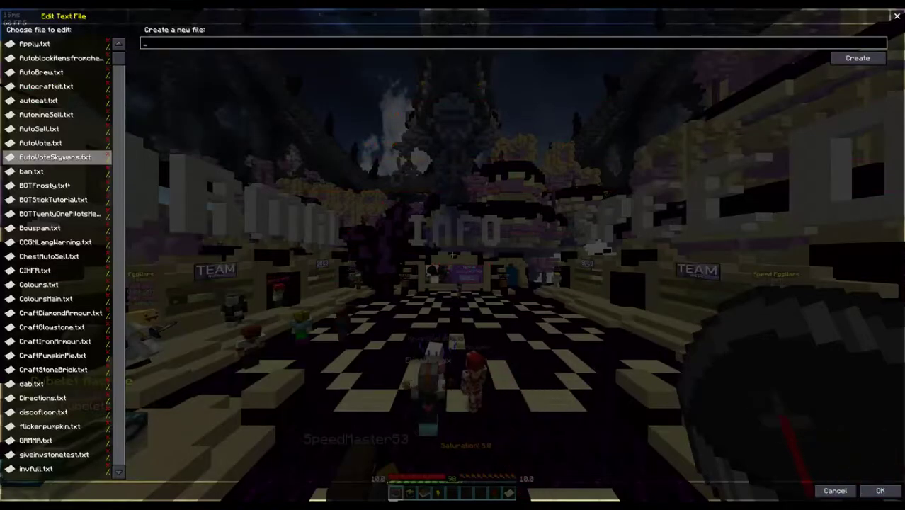
left_click(39, 141)
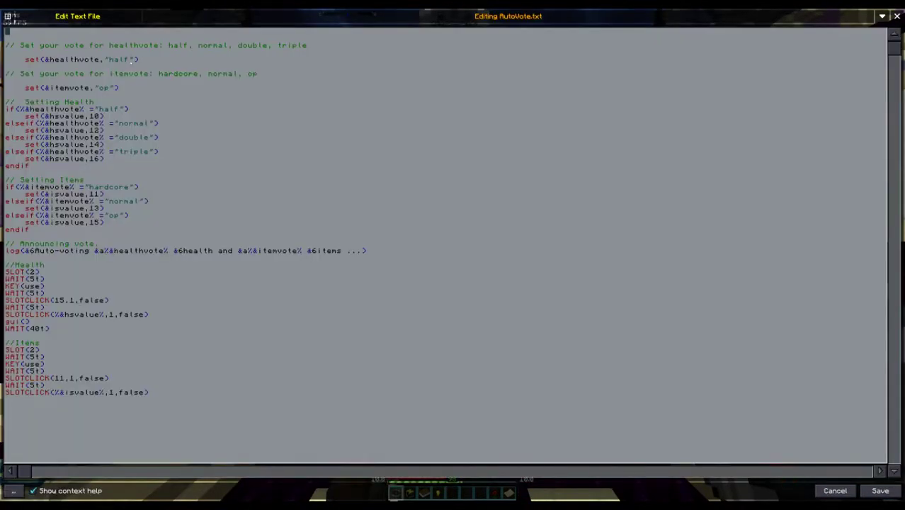